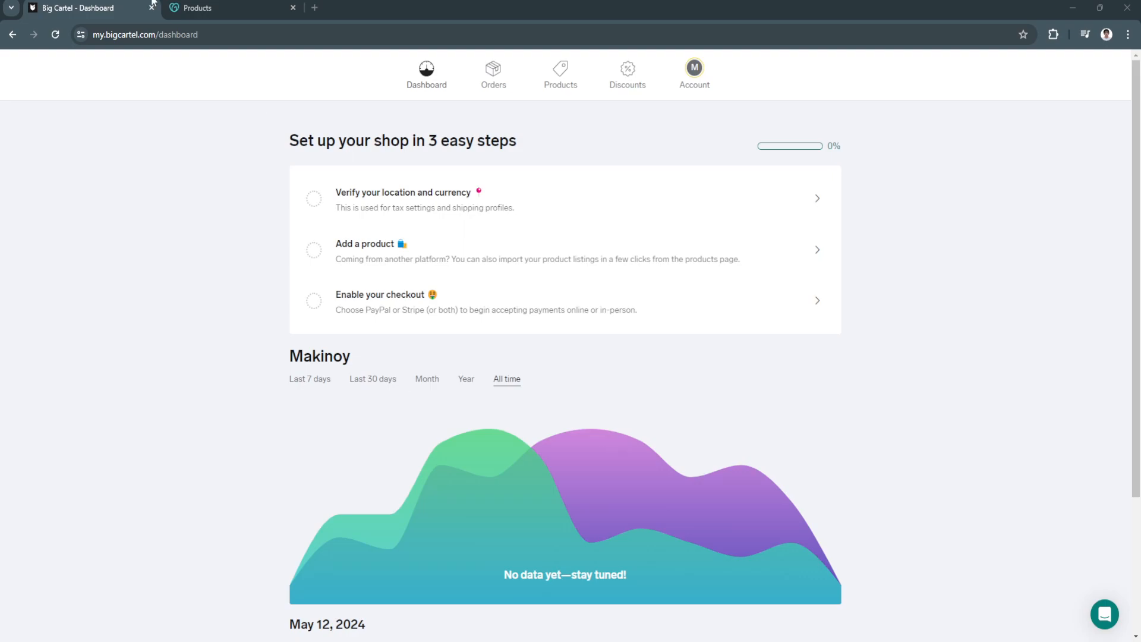
mouse_move(316, 230)
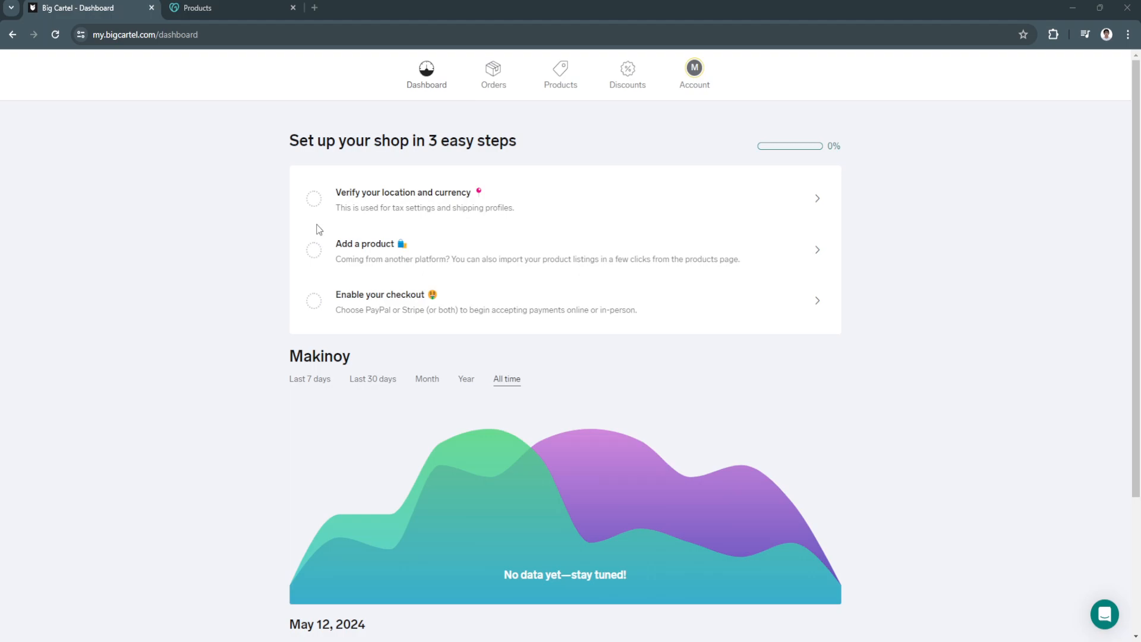
mouse_move(323, 231)
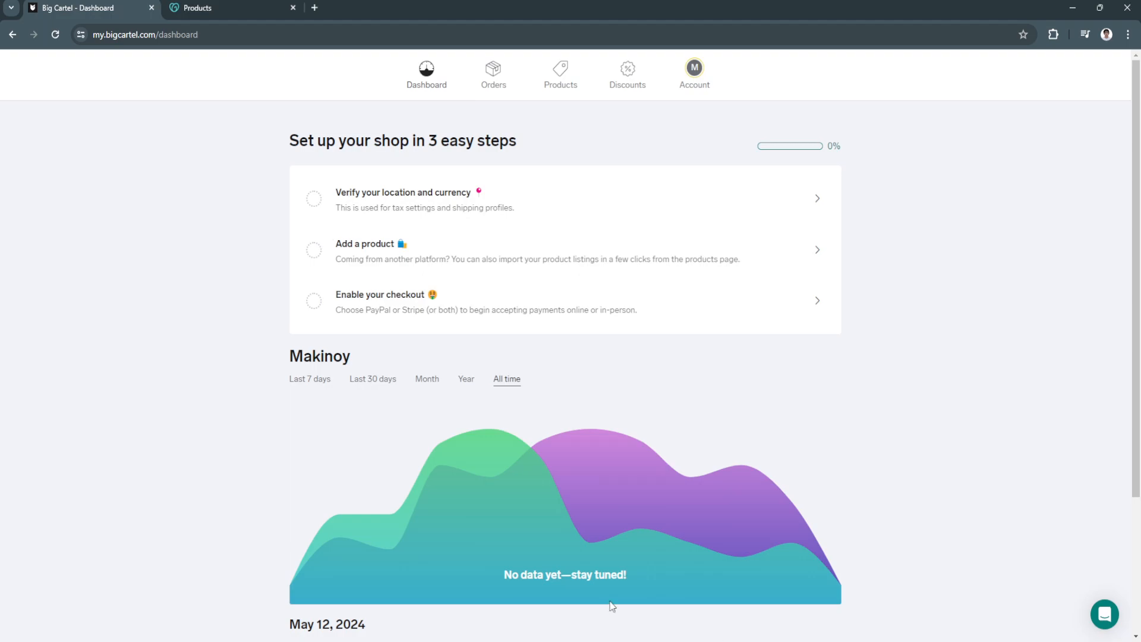
mouse_move(119, 20)
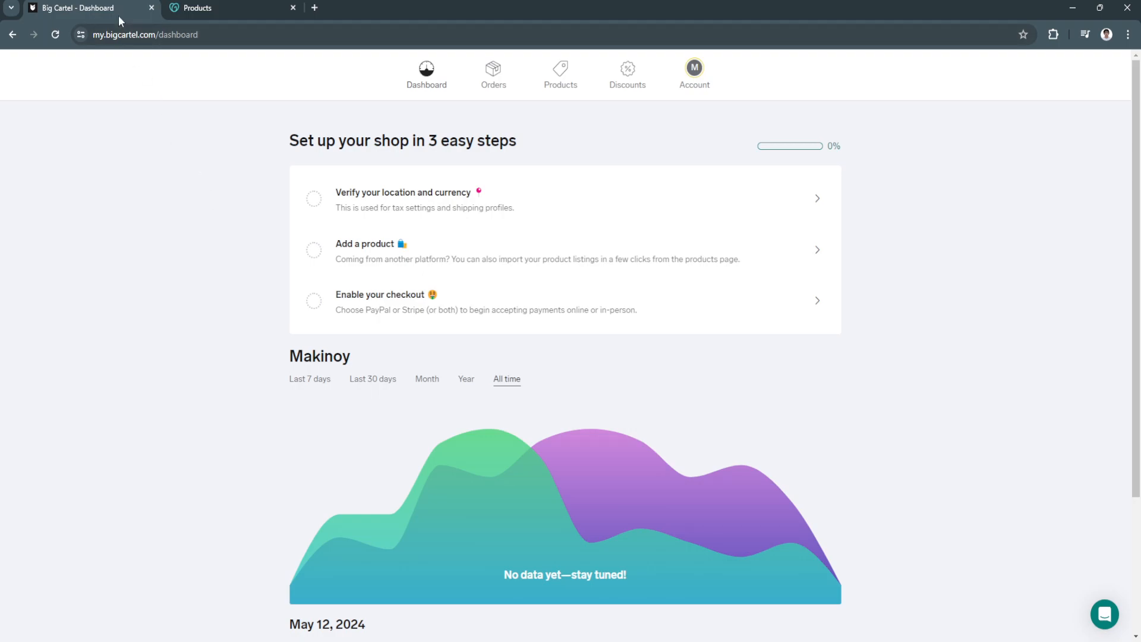
- Go to the Makinoy shop's Account page showing the Custom domain row
left_click(145, 34)
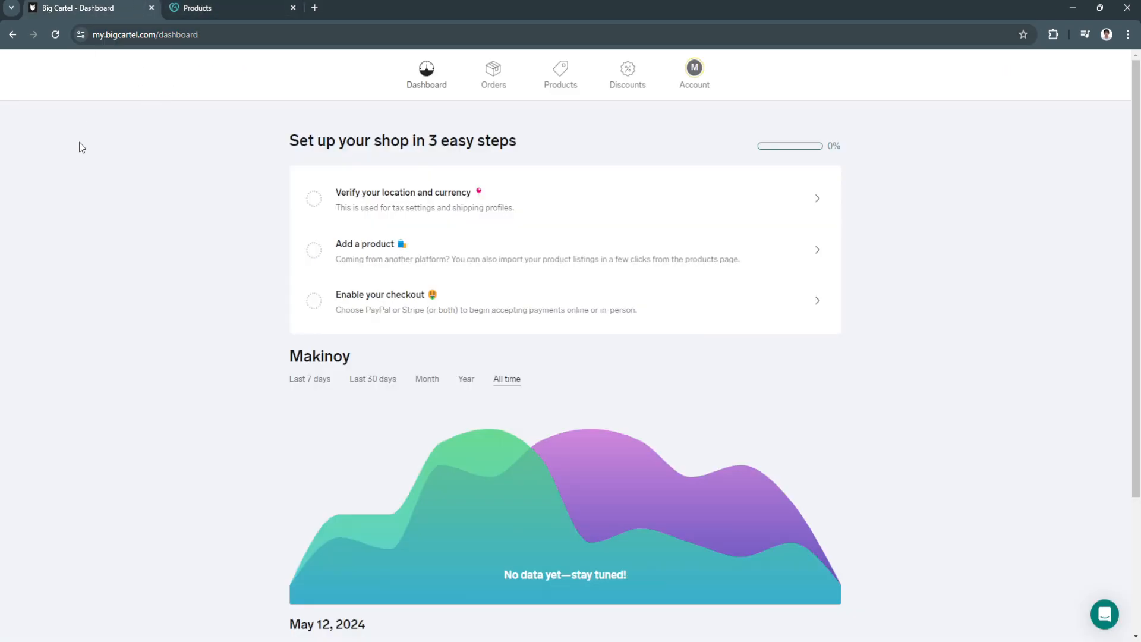
mouse_move(305, 105)
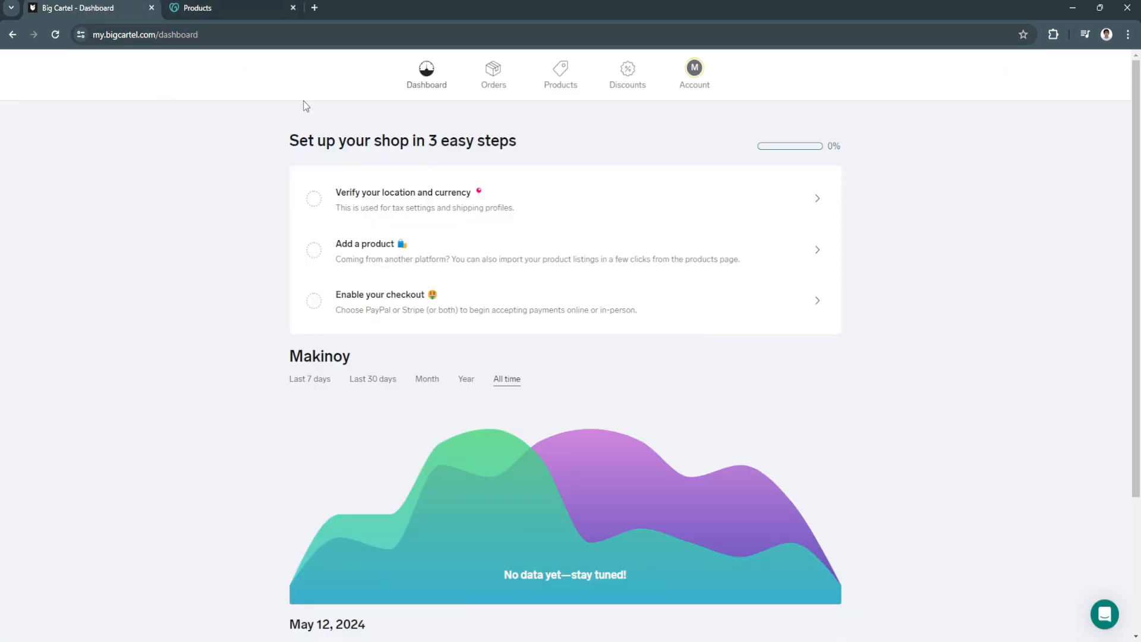
mouse_move(1065, 431)
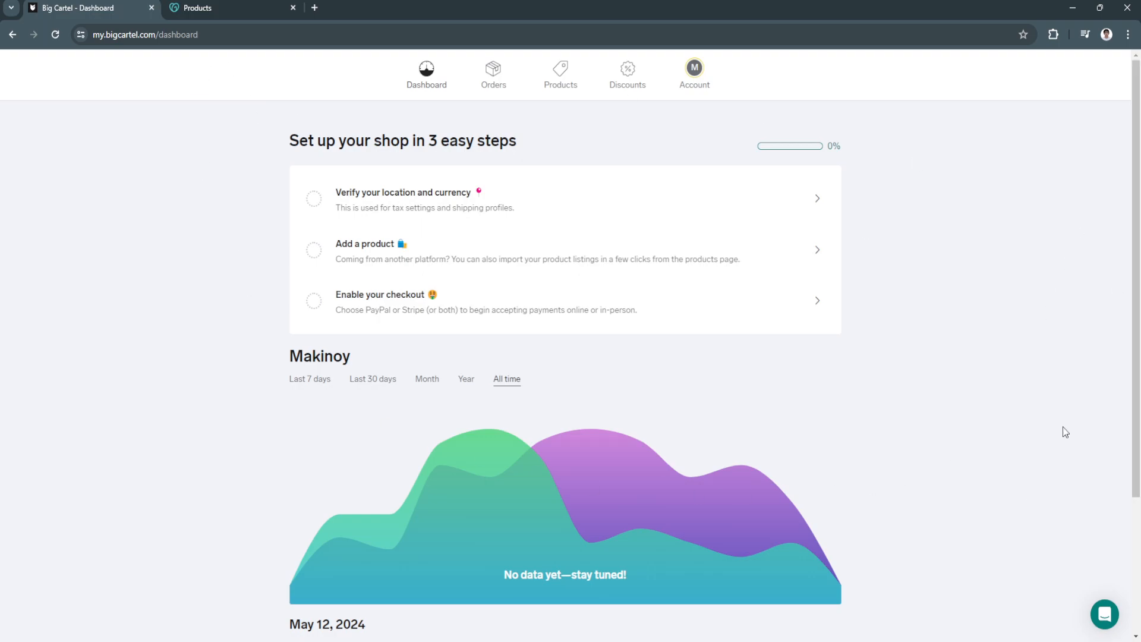
mouse_move(693, 69)
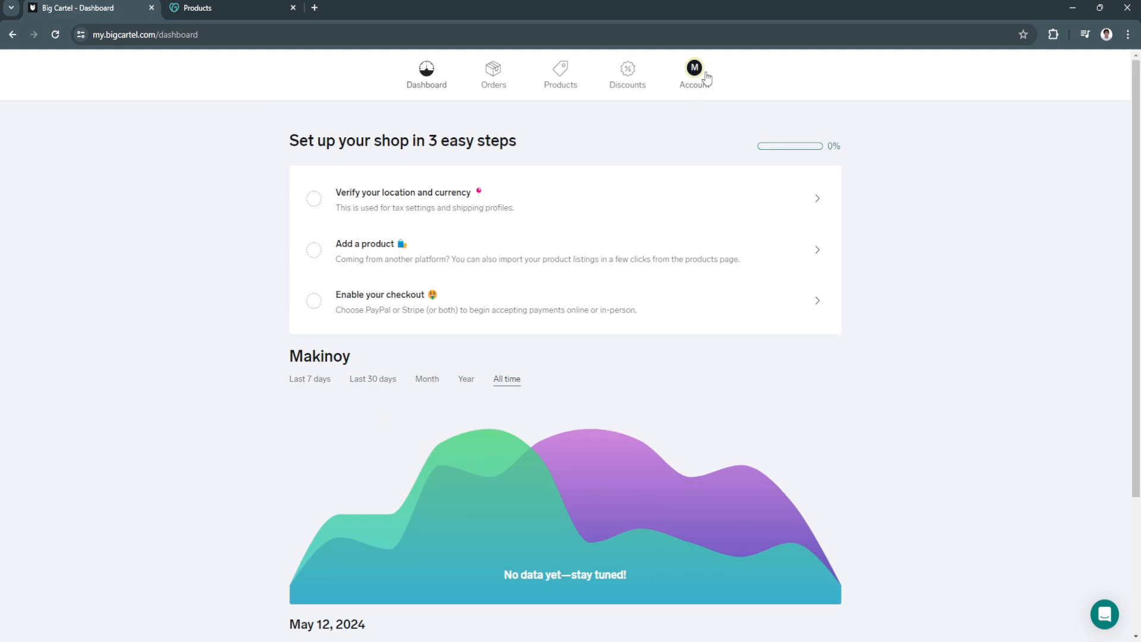
left_click(692, 73)
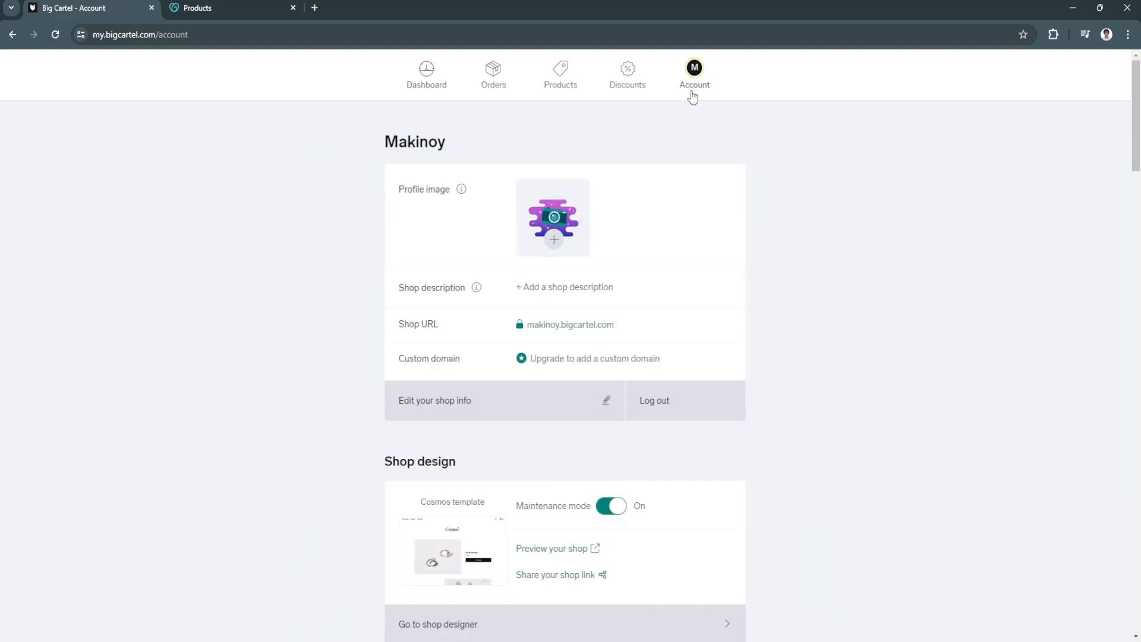
mouse_move(540, 367)
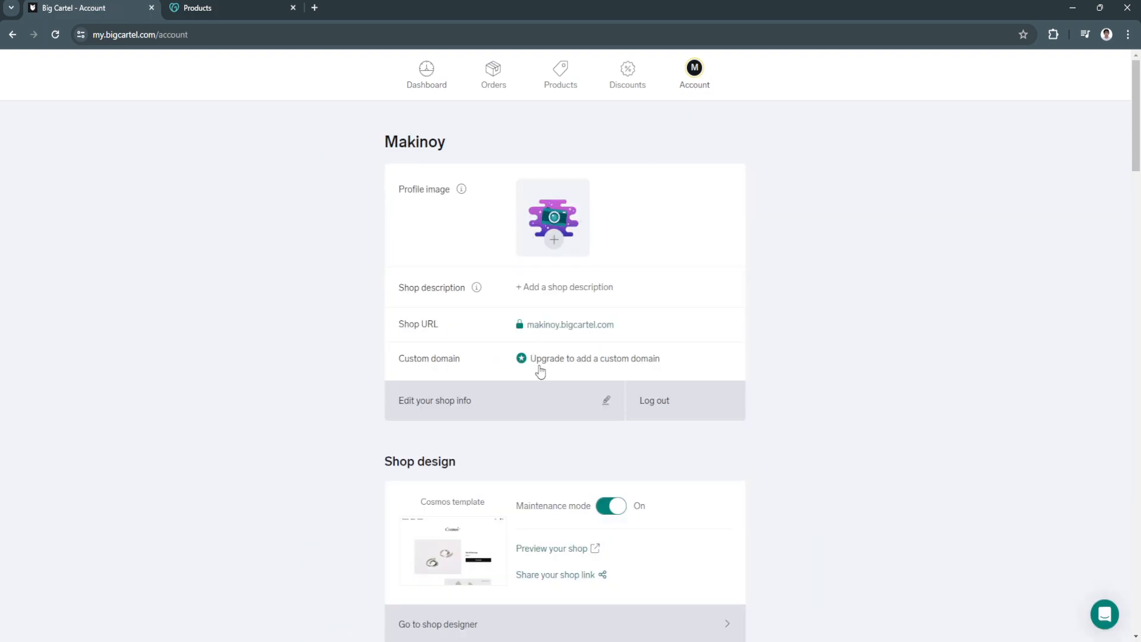
mouse_move(578, 366)
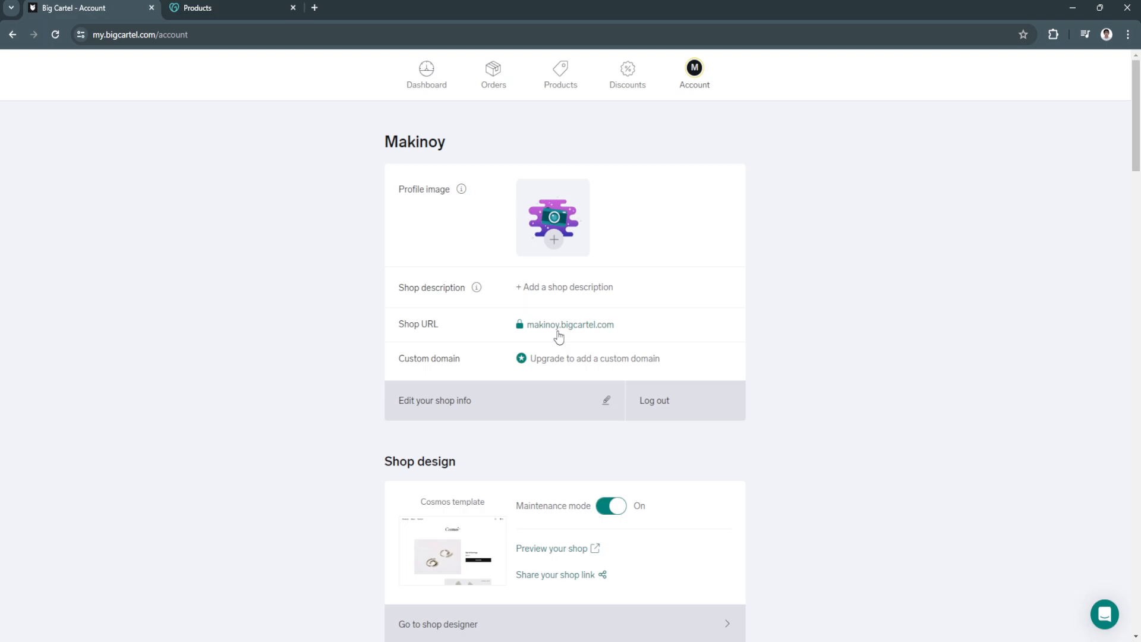
mouse_move(543, 363)
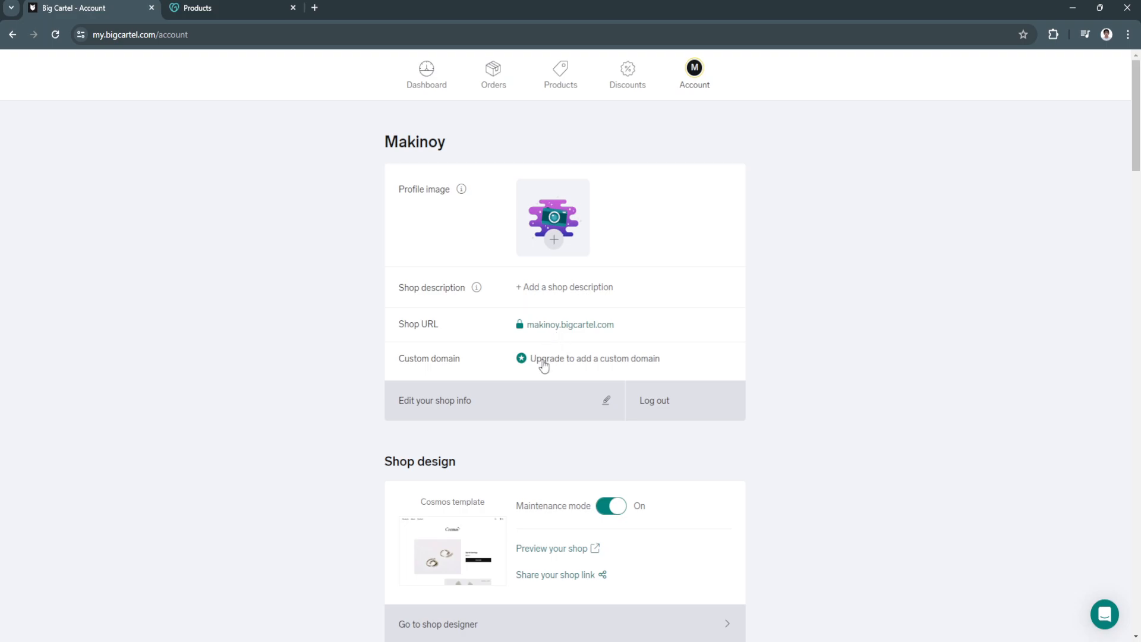
mouse_move(532, 373)
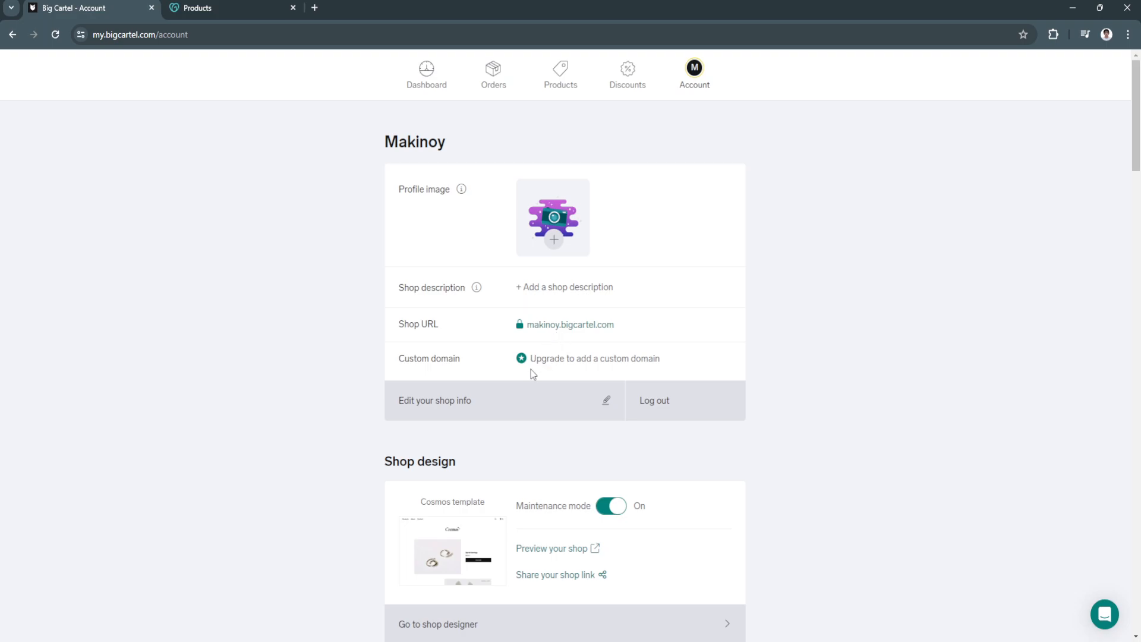
mouse_move(574, 369)
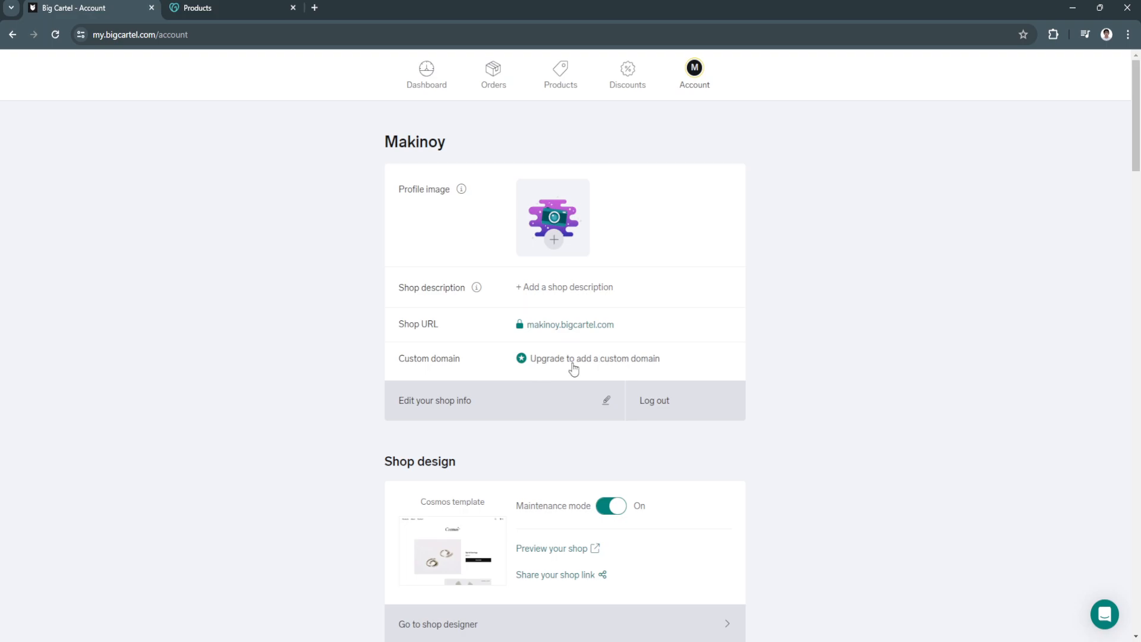
mouse_move(562, 357)
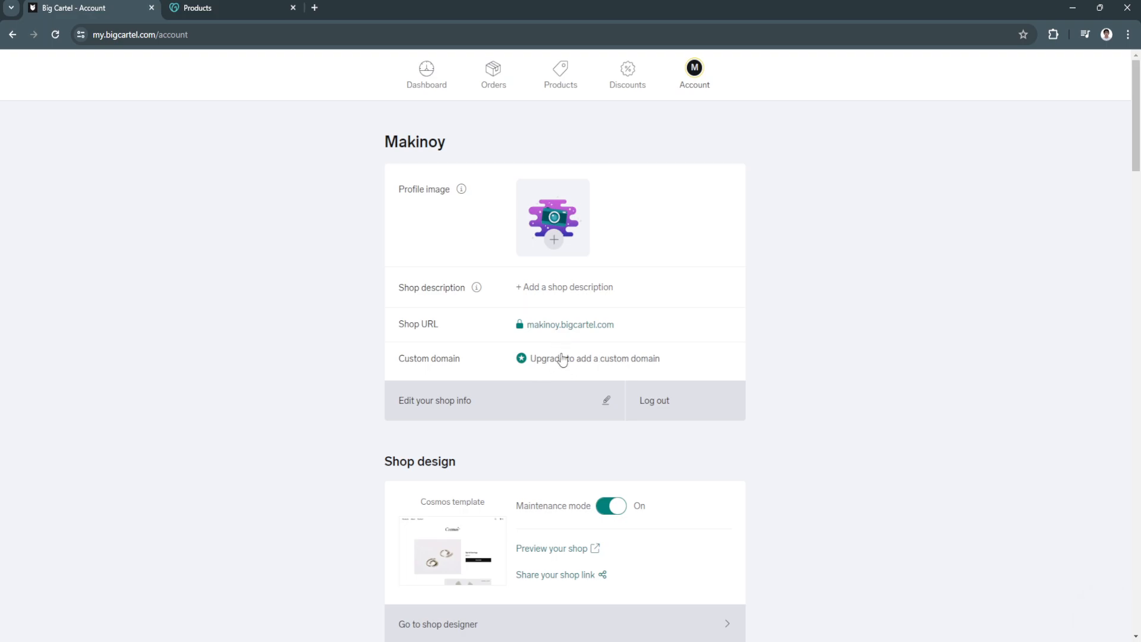
- Check which Big Cartel plans allow a custom domain, then return to the account page
left_click(594, 357)
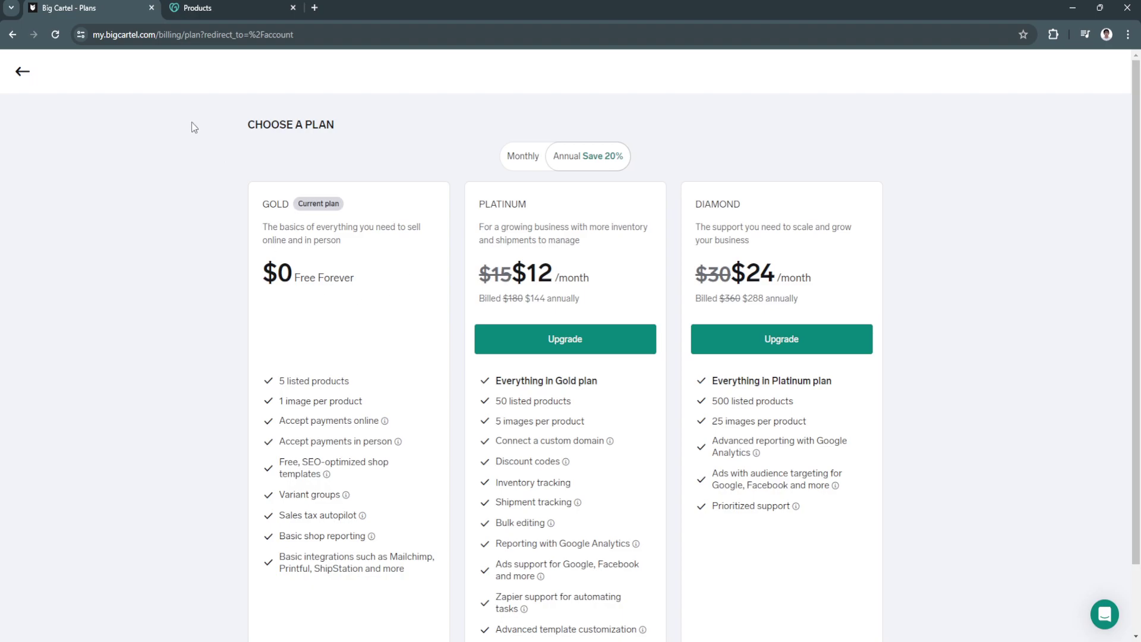
left_click(22, 71)
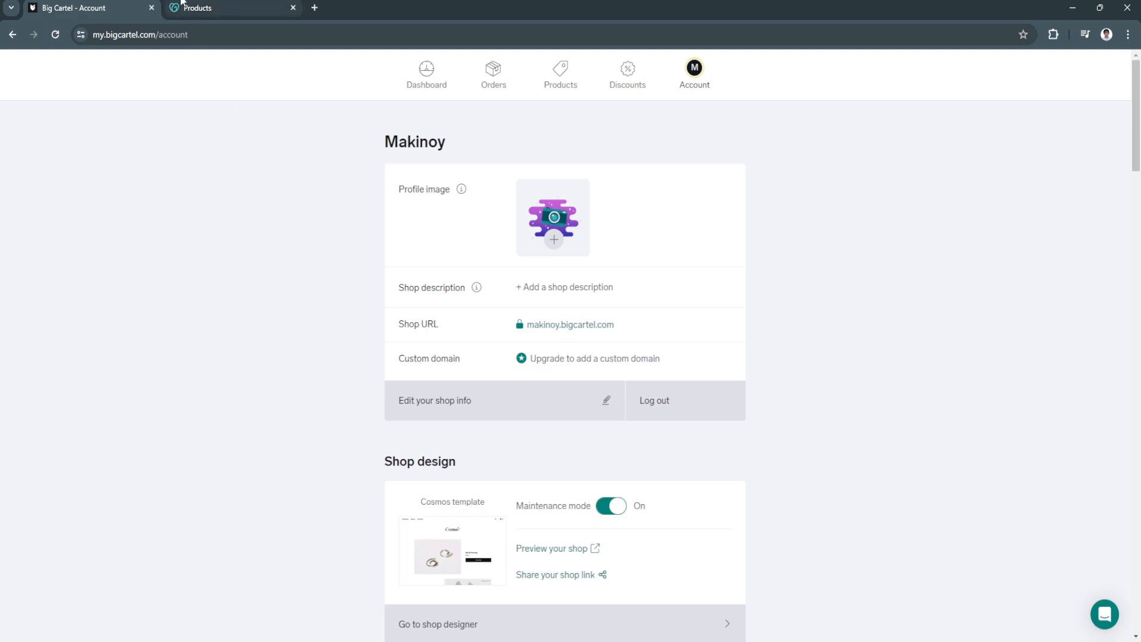
- Switch to the GoDaddy products page and show the My Account Quick Links menu
left_click(230, 8)
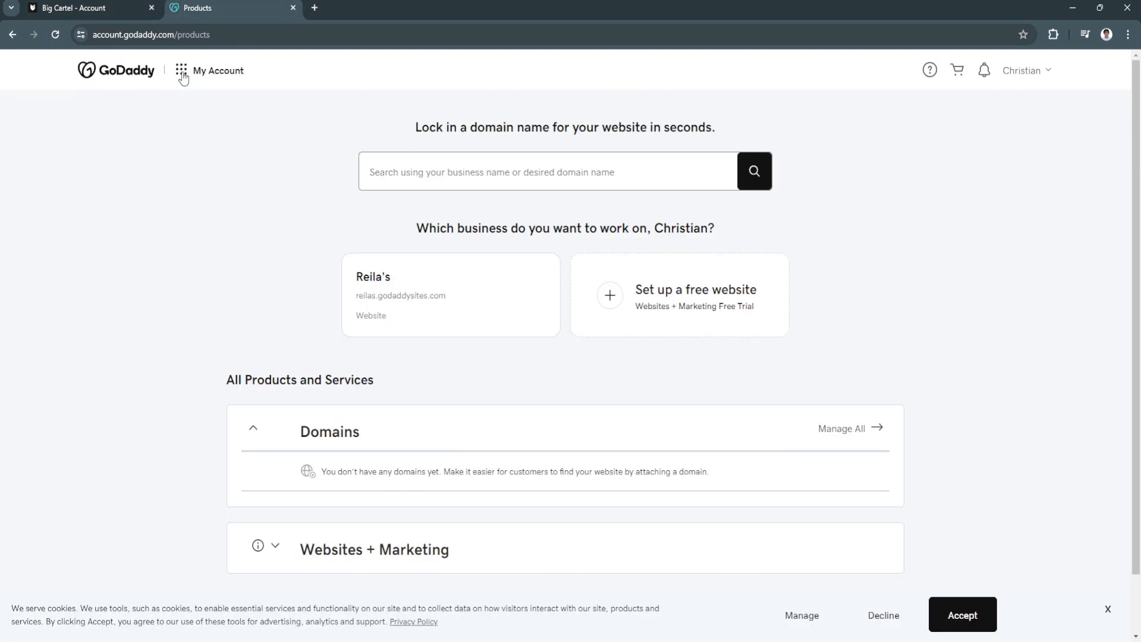
left_click(180, 70)
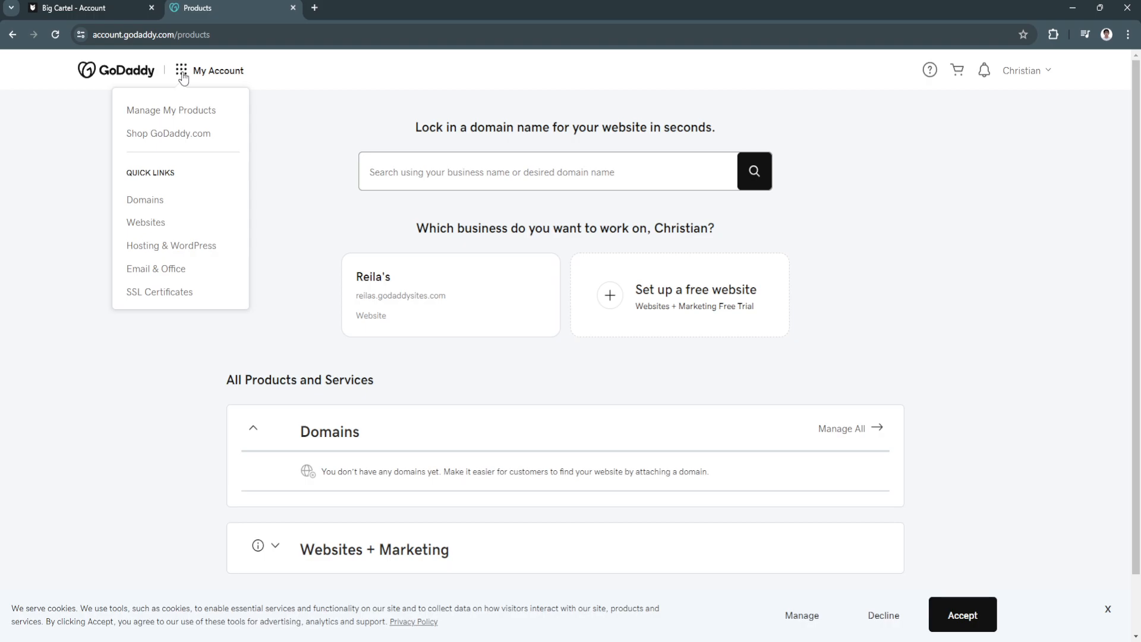
left_click(144, 199)
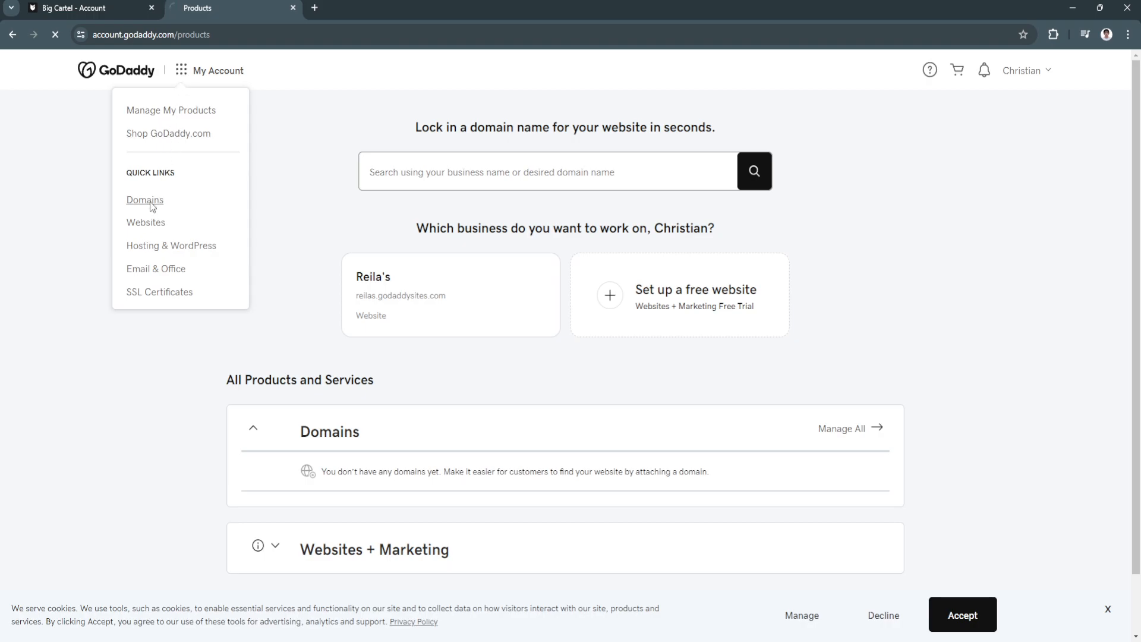
- View the GoDaddy Domain Portfolio, which lists no registered domains
left_click(144, 199)
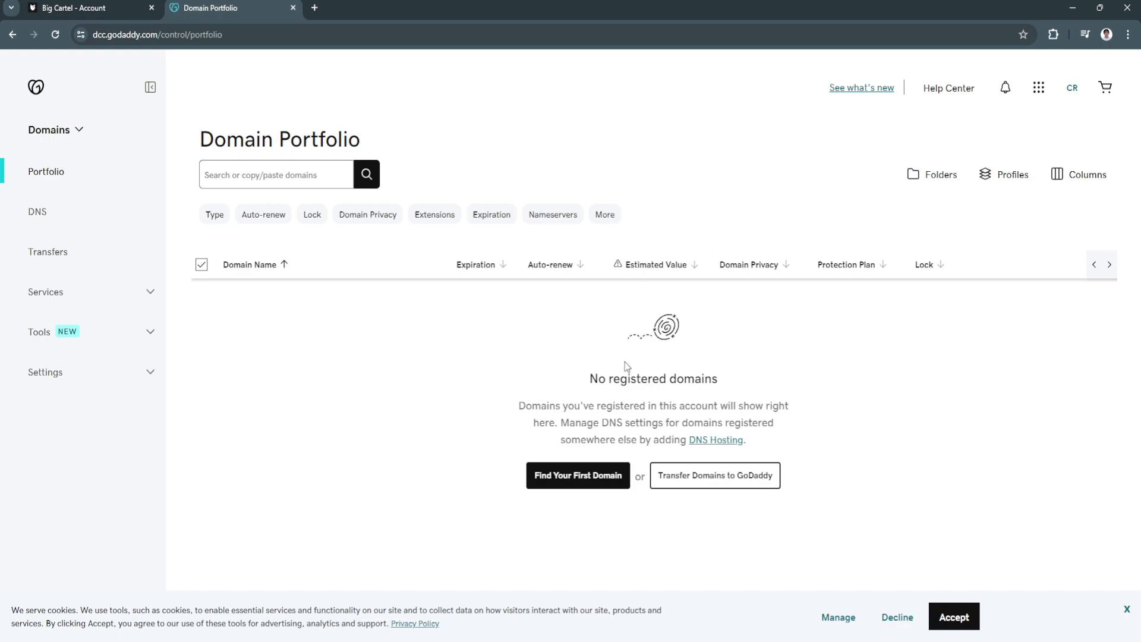
mouse_move(590, 382)
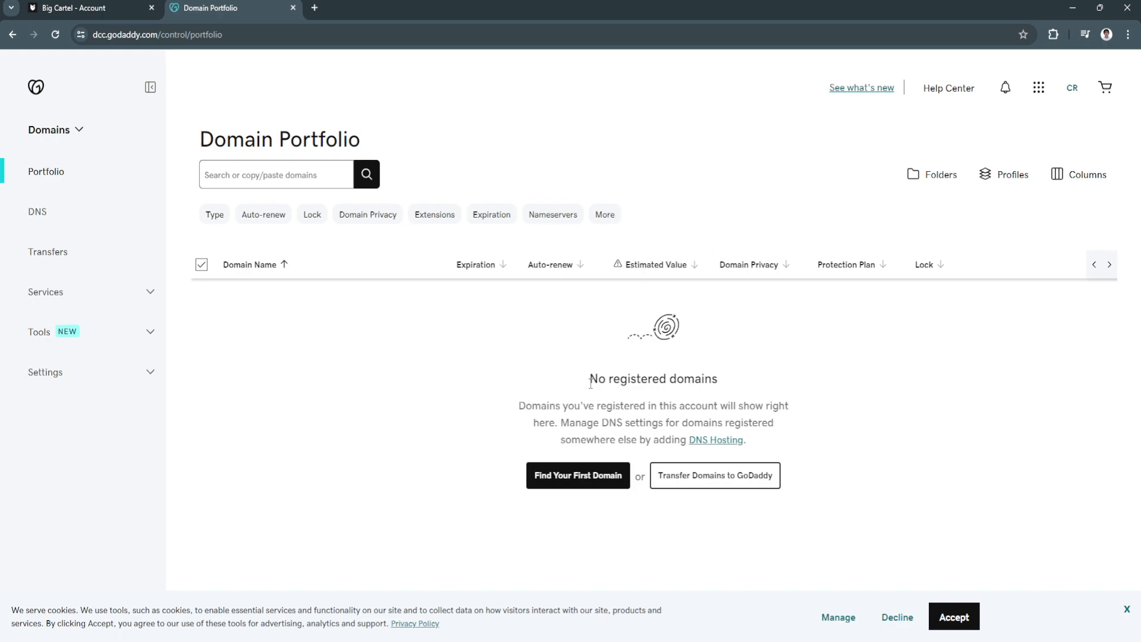
mouse_move(303, 309)
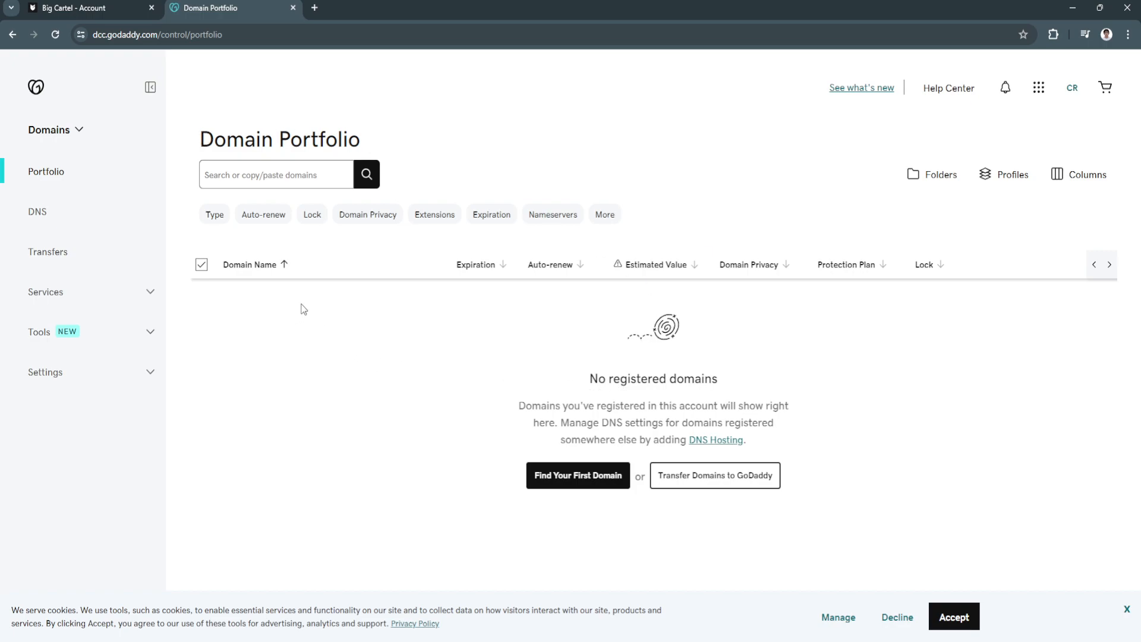
mouse_move(718, 359)
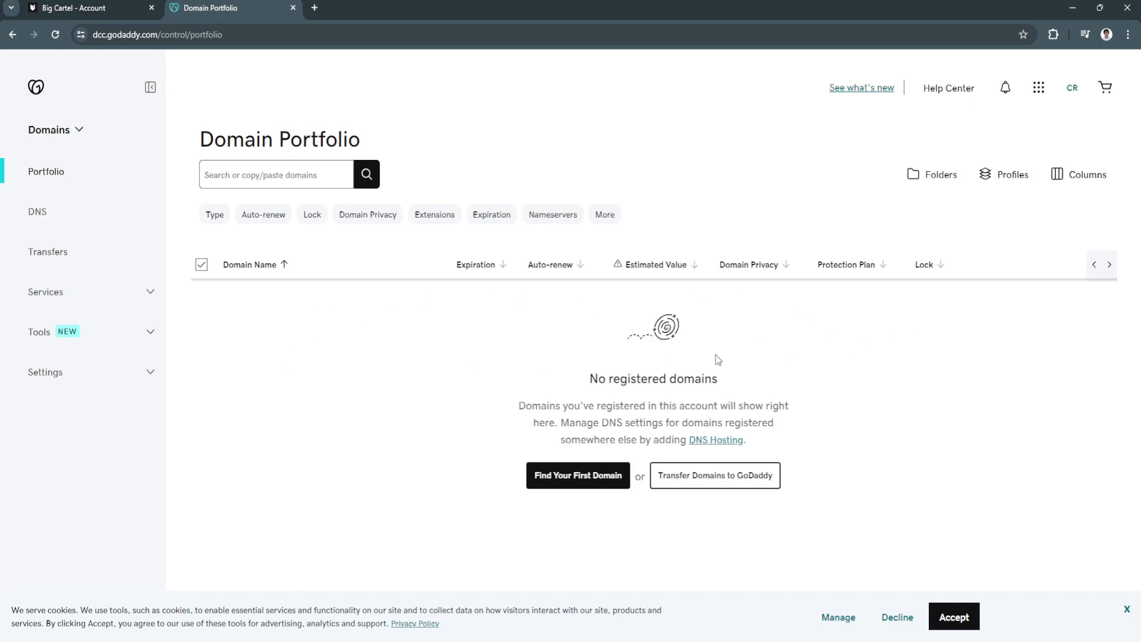
mouse_move(489, 313)
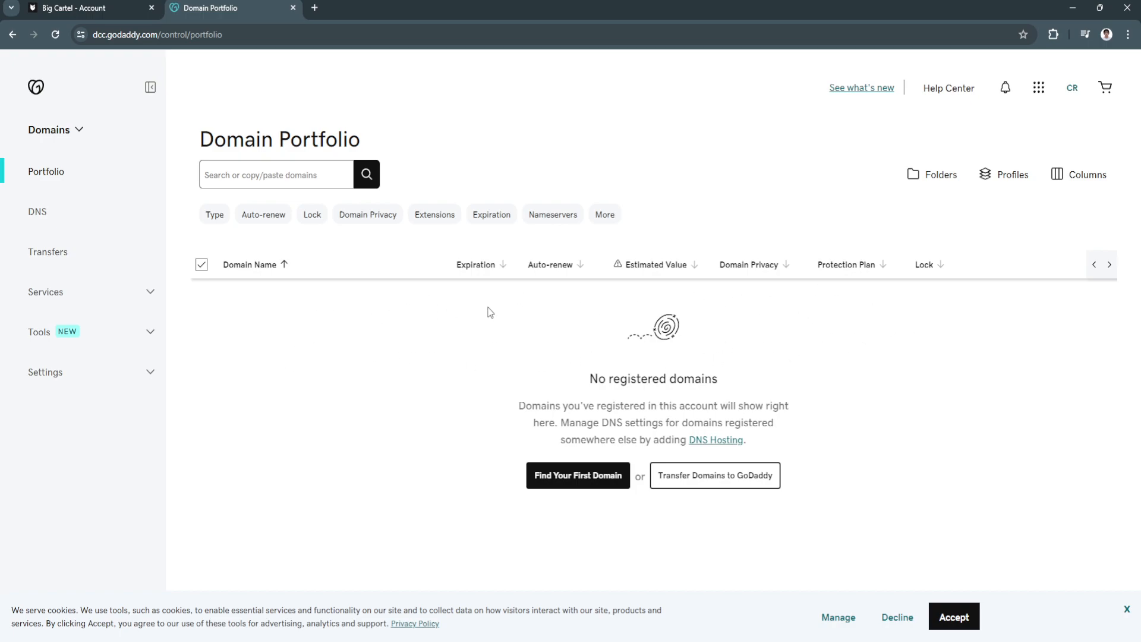
mouse_move(395, 349)
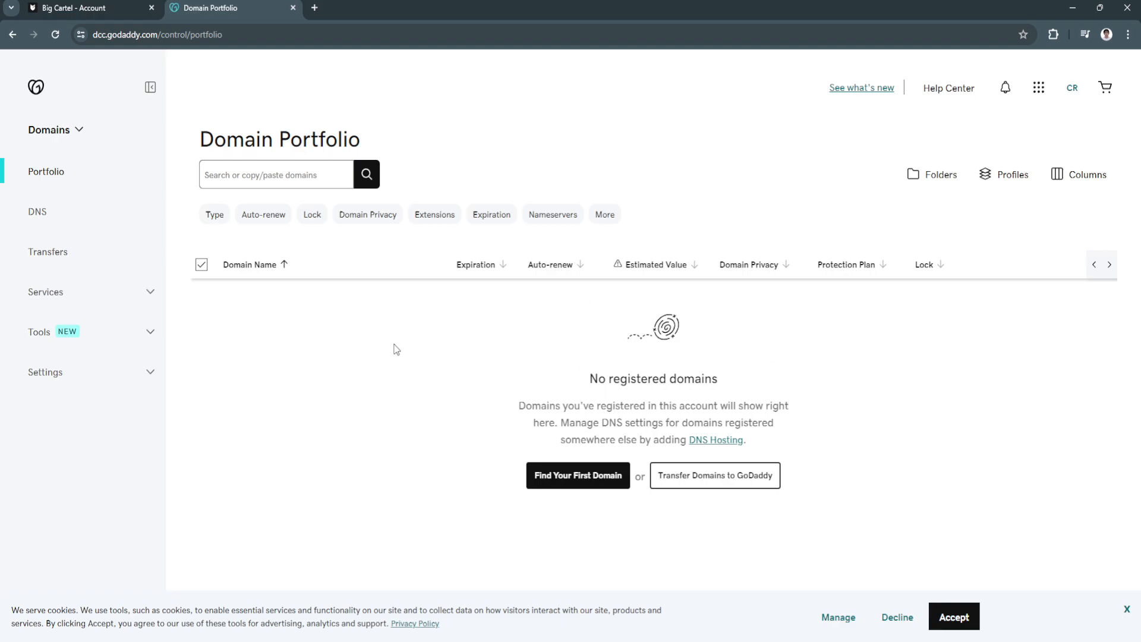
mouse_move(458, 299)
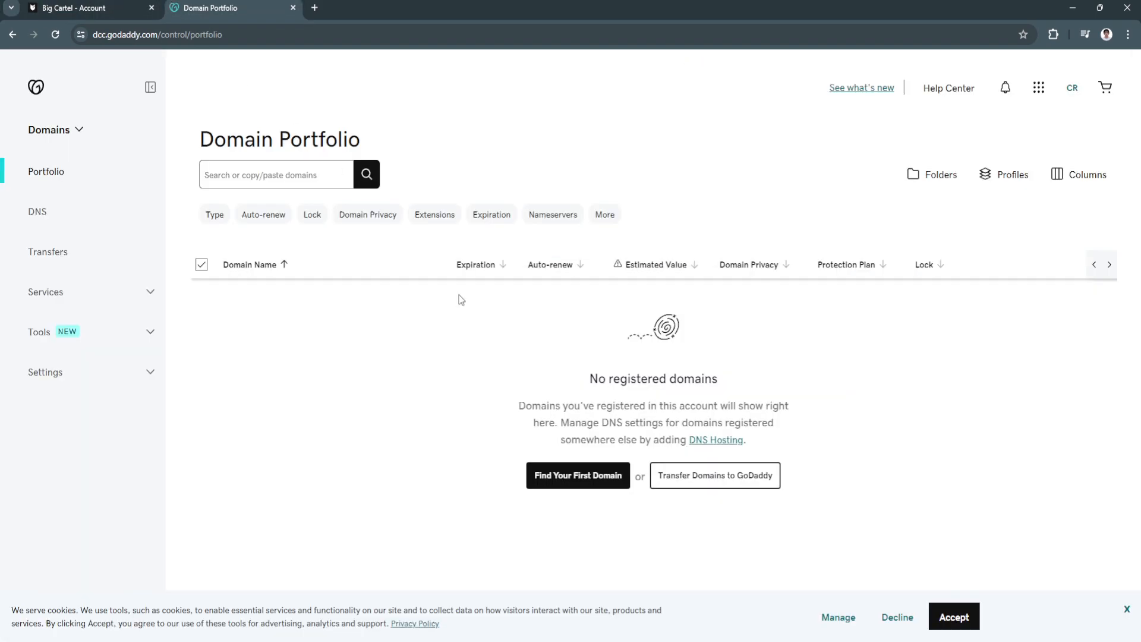
mouse_move(652, 345)
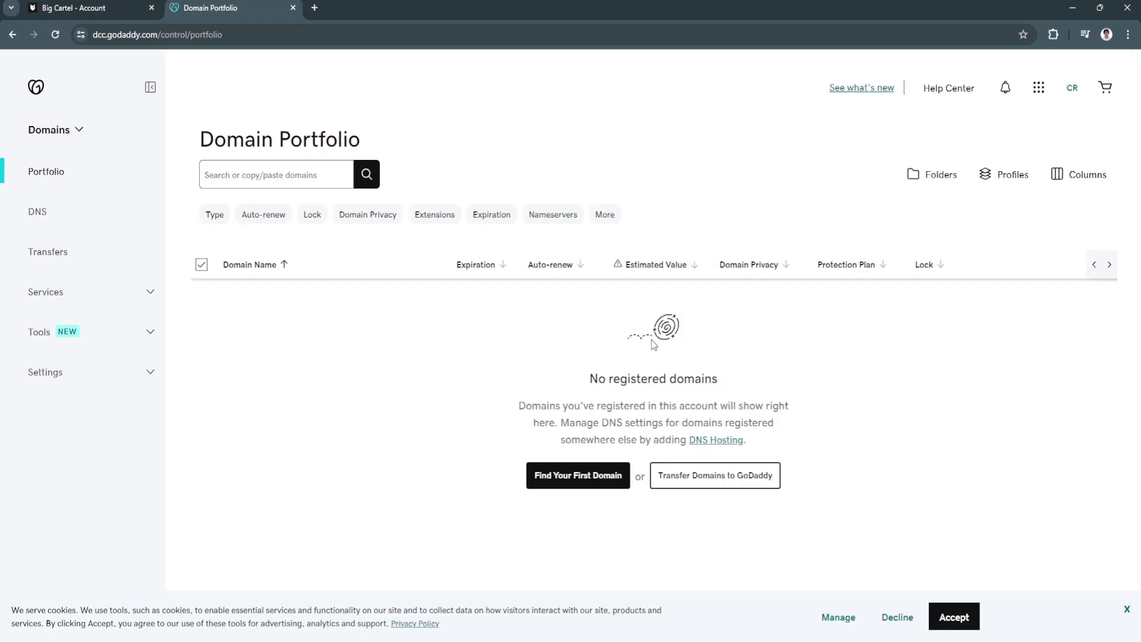
mouse_move(600, 335)
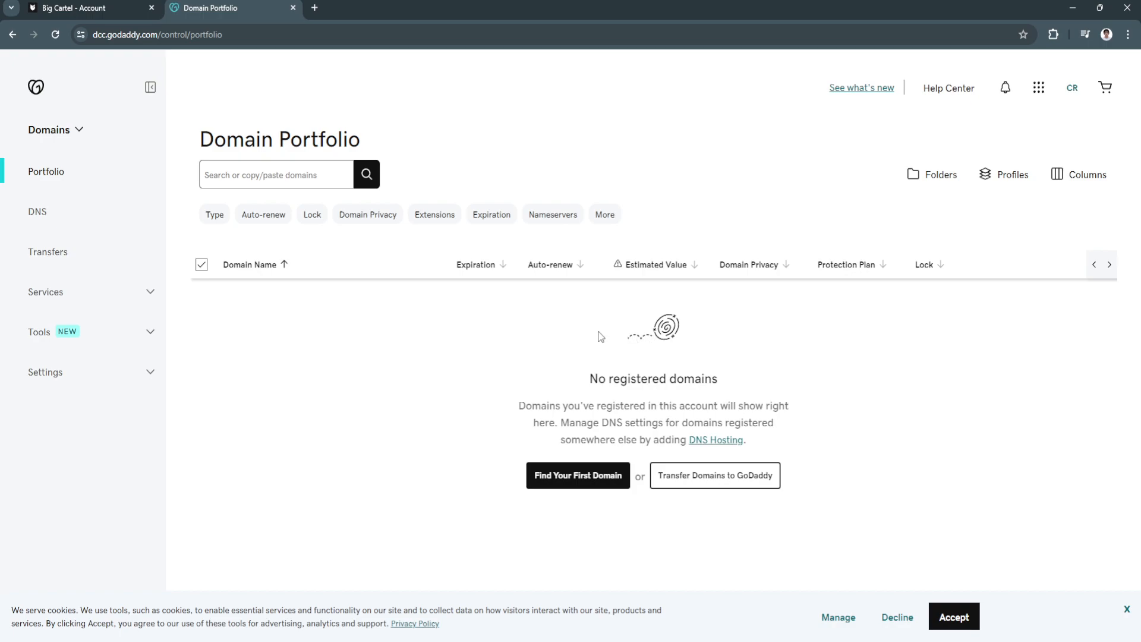
mouse_move(233, 108)
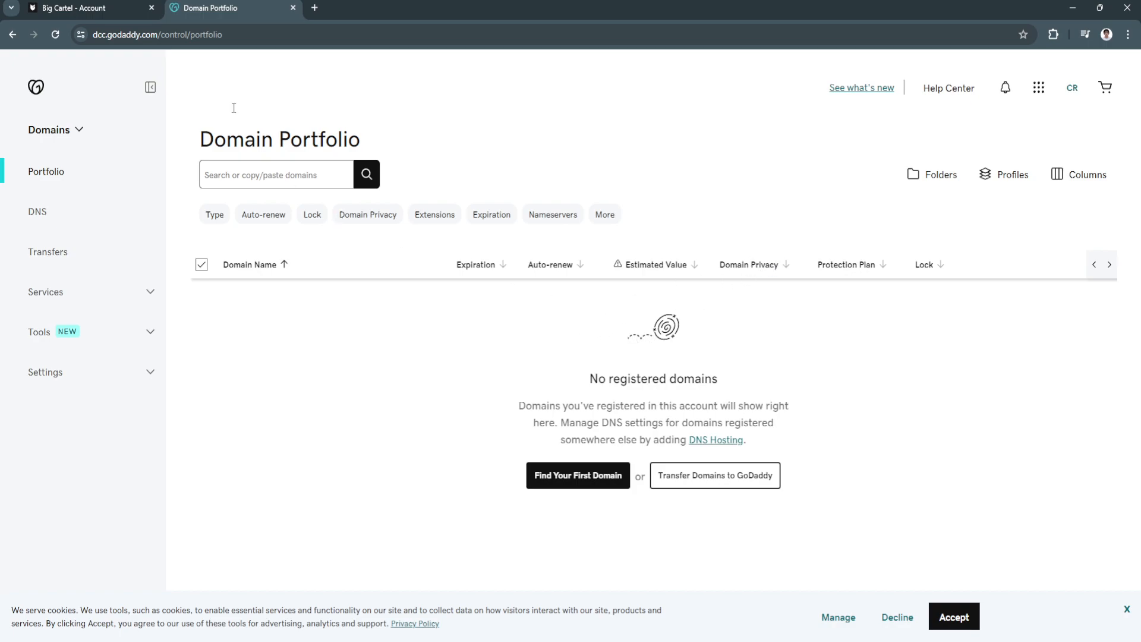
mouse_move(530, 202)
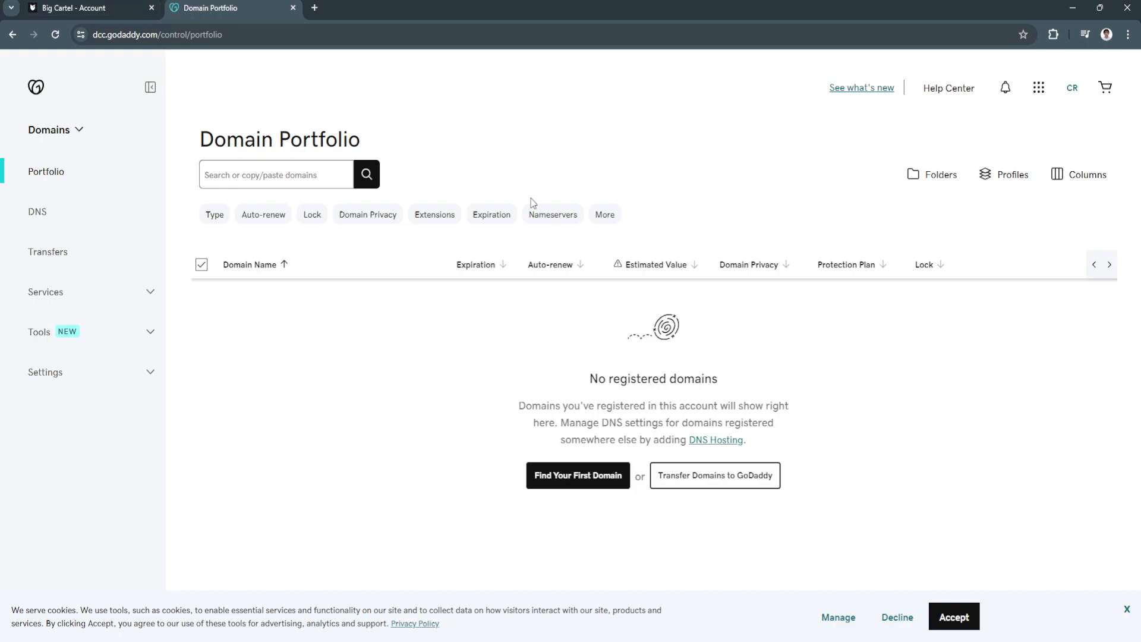
mouse_move(371, 309)
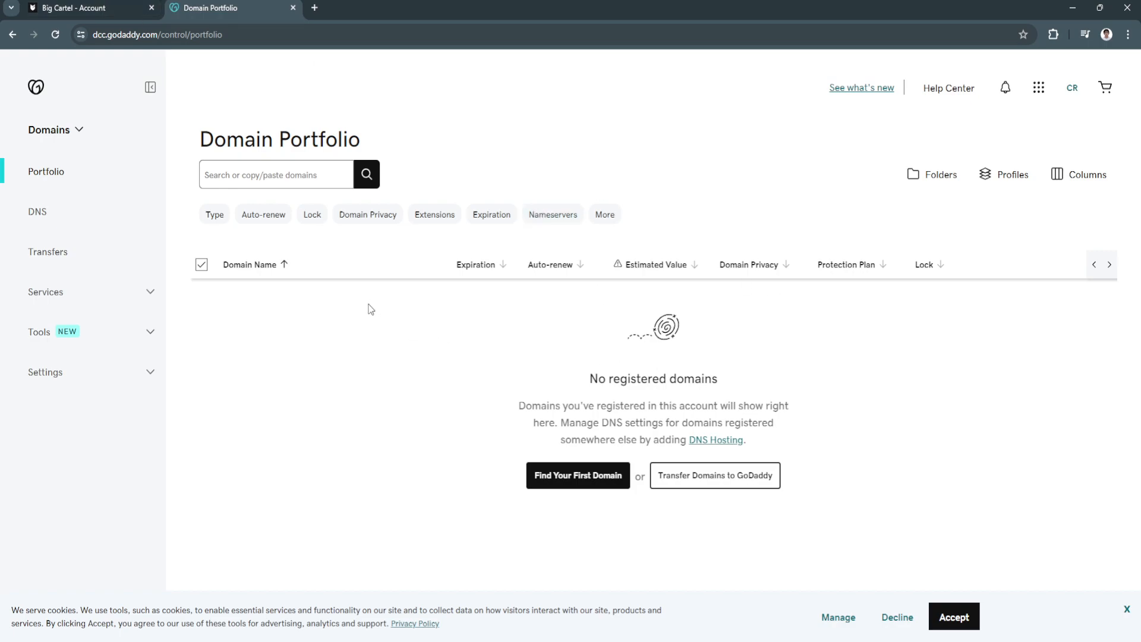
mouse_move(817, 319)
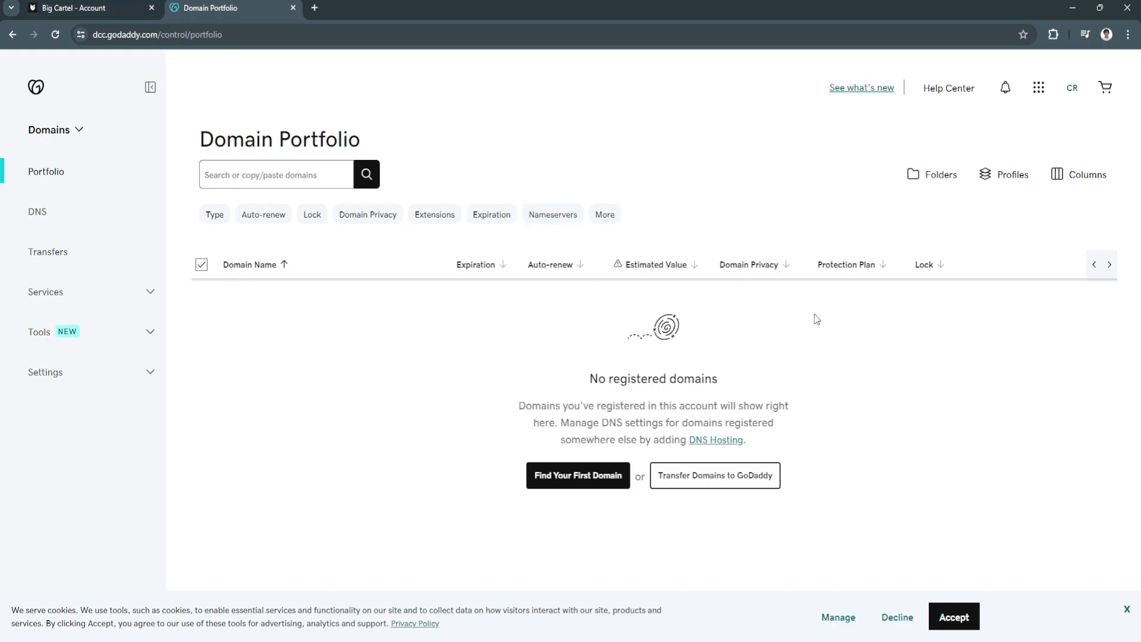
- Return to the Big Cartel account page where Custom domain still requires an upgrade
left_click(87, 9)
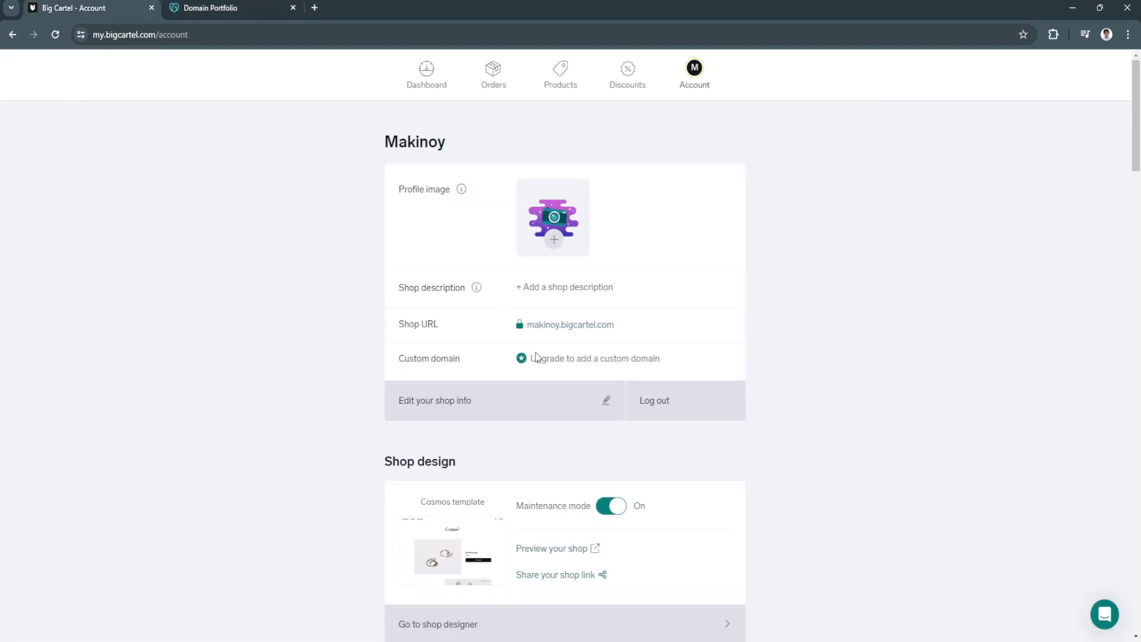
mouse_move(404, 443)
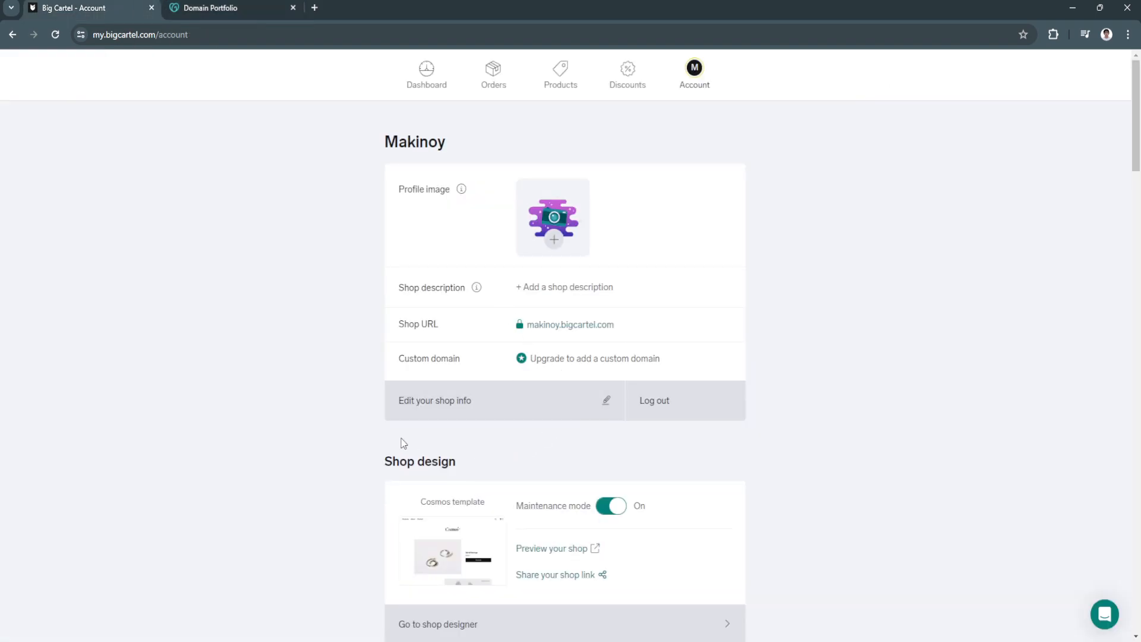
mouse_move(316, 445)
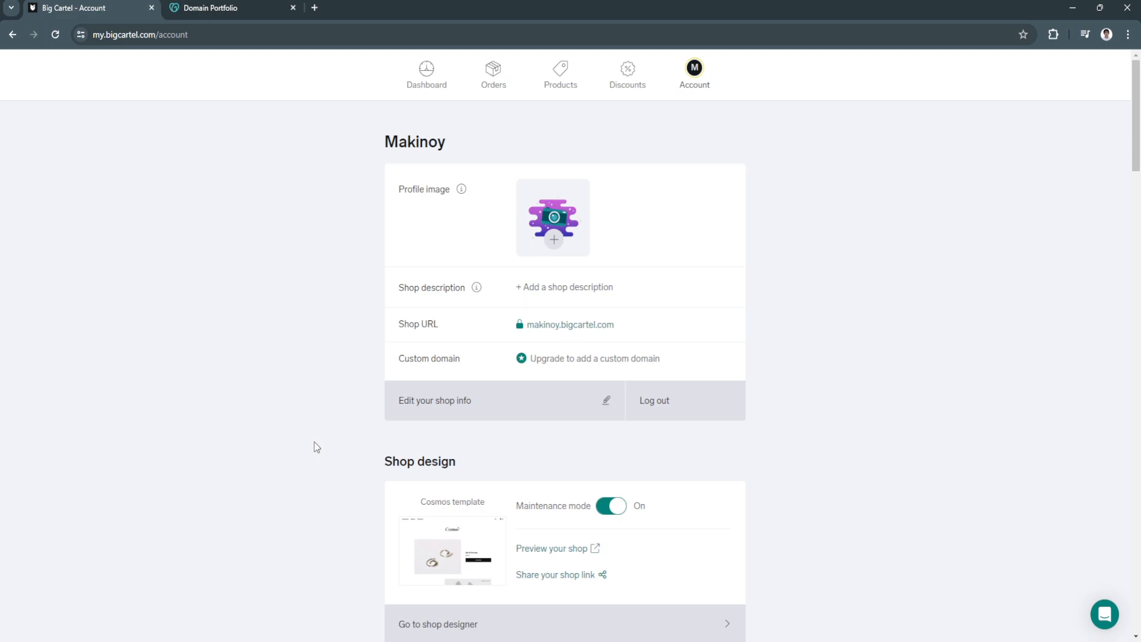
mouse_move(327, 463)
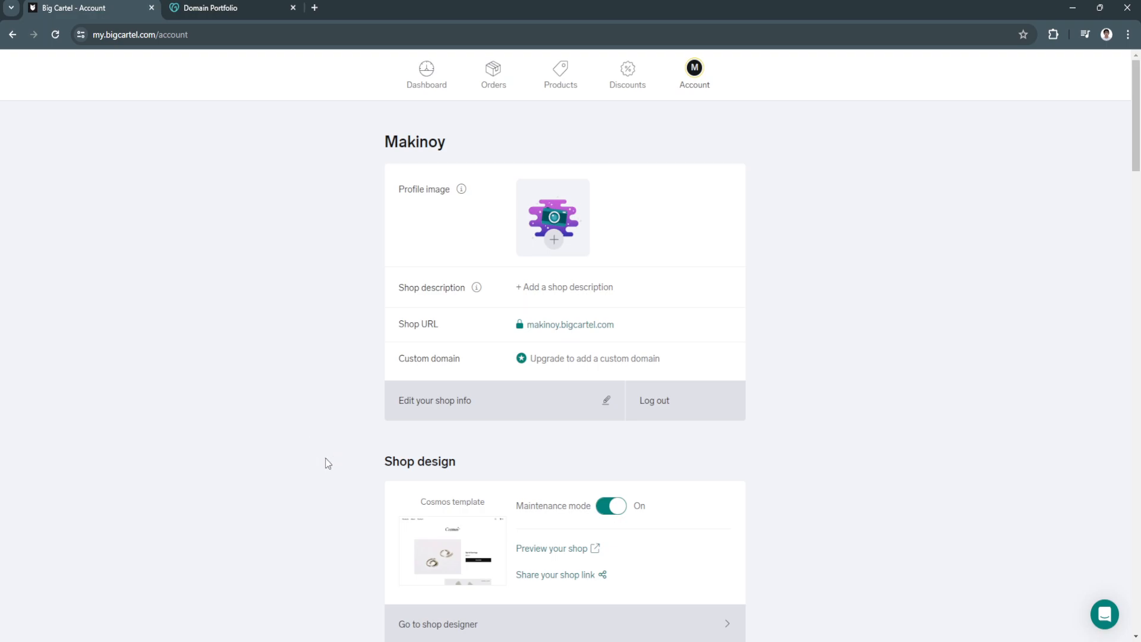